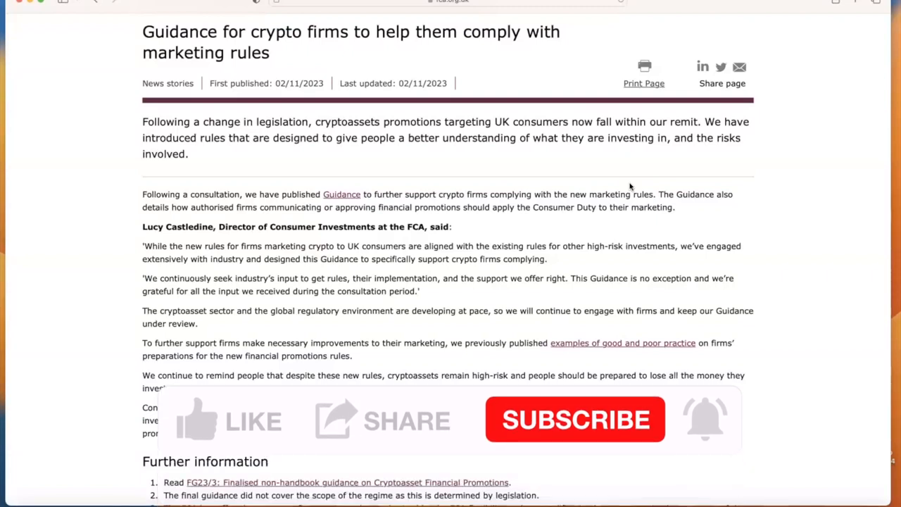
# Switch from the FCA crypto marketing article to the CoinMarketCap prices tab
pyautogui.click(225, 421)
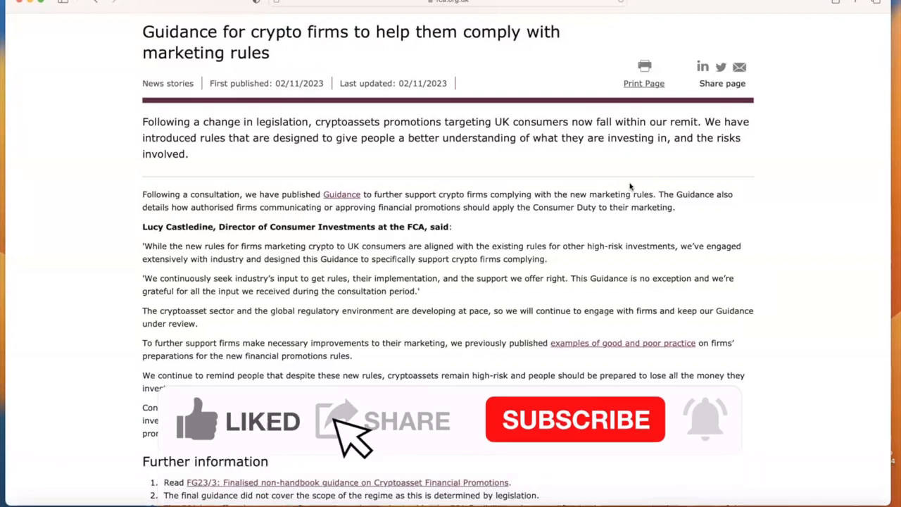
pyautogui.click(576, 420)
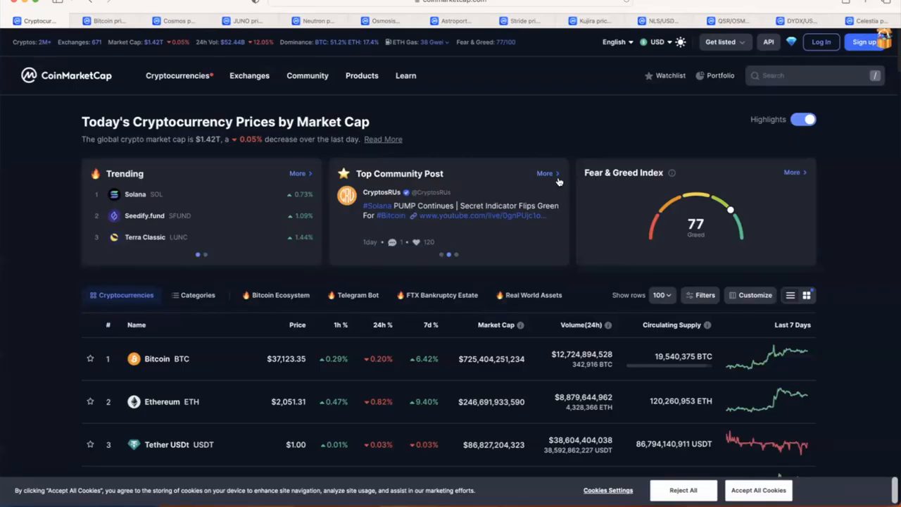
pyautogui.scroll(-3)
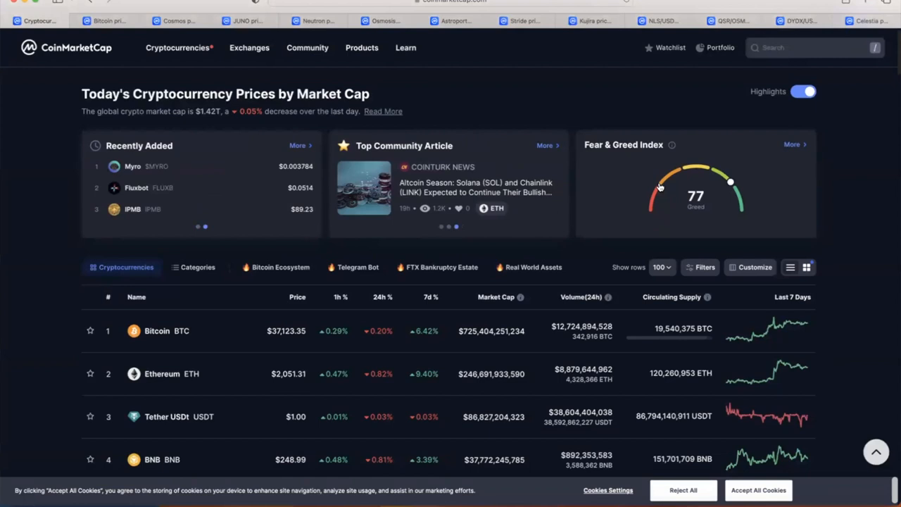
pyautogui.moveTo(732, 184)
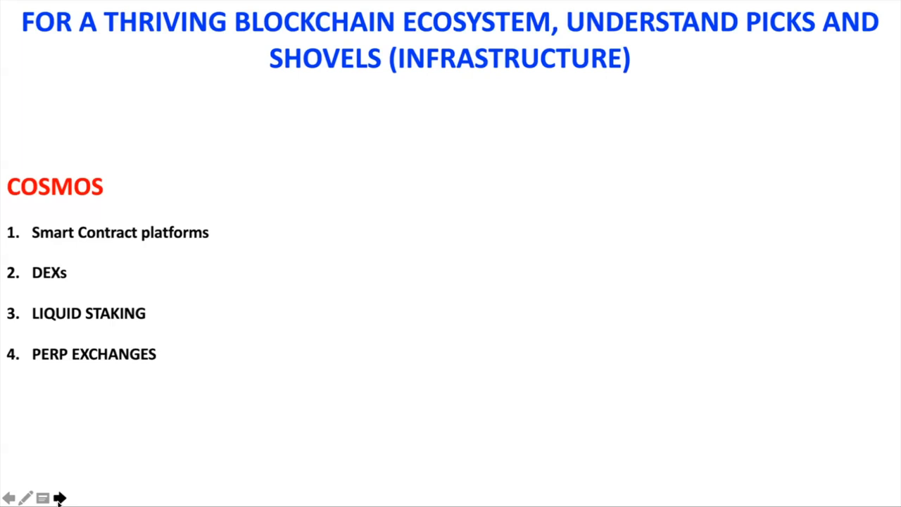
pyautogui.click(60, 498)
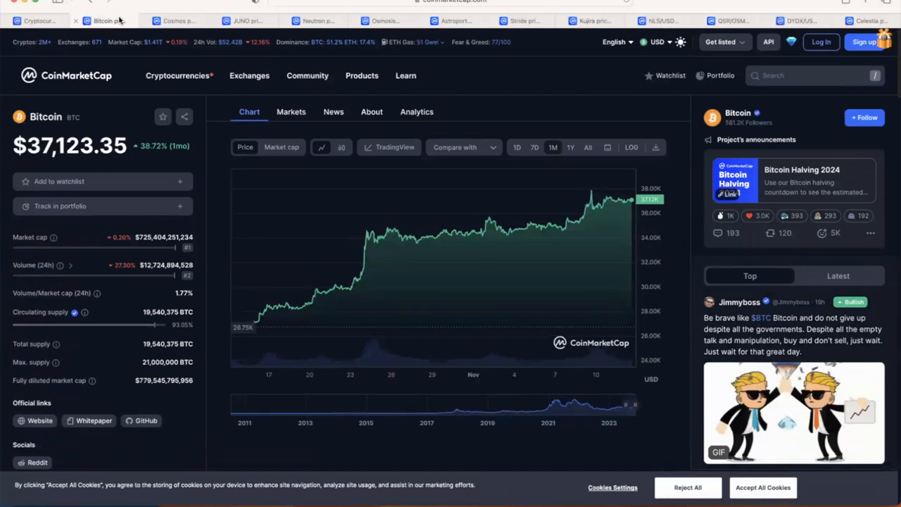
pyautogui.moveTo(106, 20)
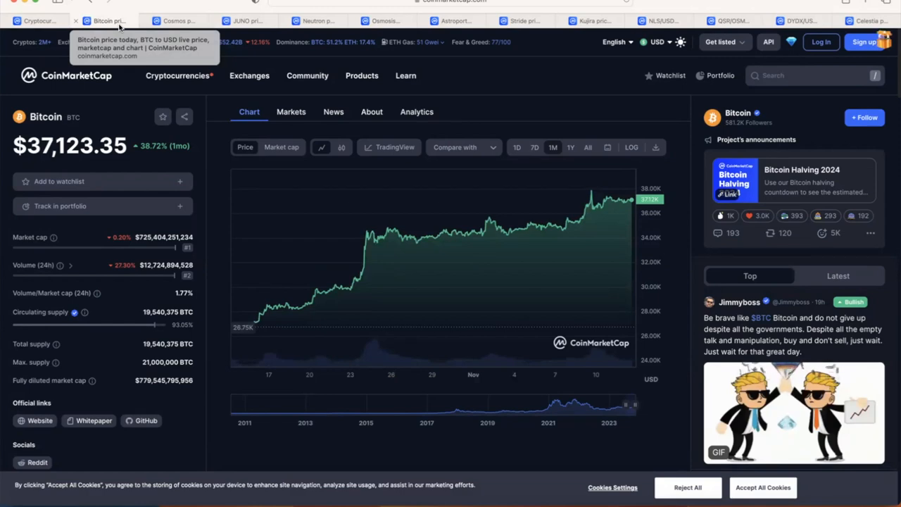
pyautogui.moveTo(174, 21)
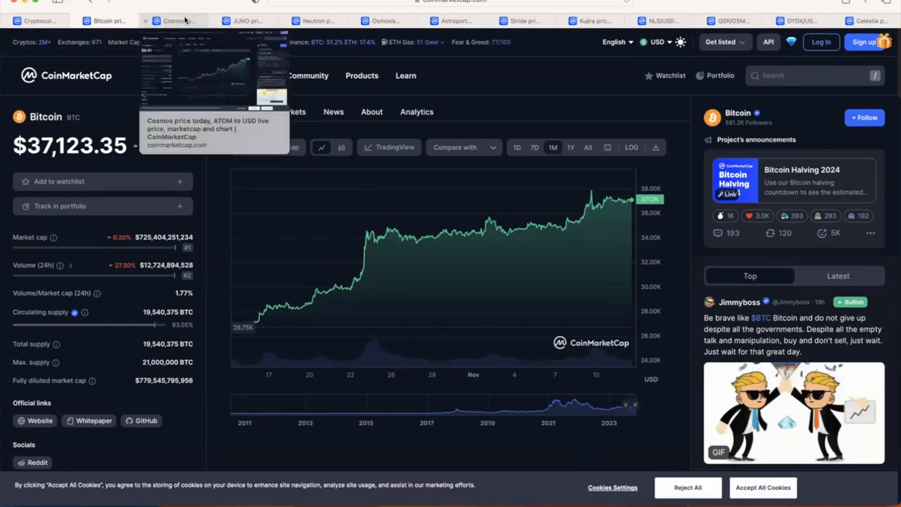
# Switch to the Cosmos (ATOM) price tab, showing $9.41
pyautogui.click(174, 20)
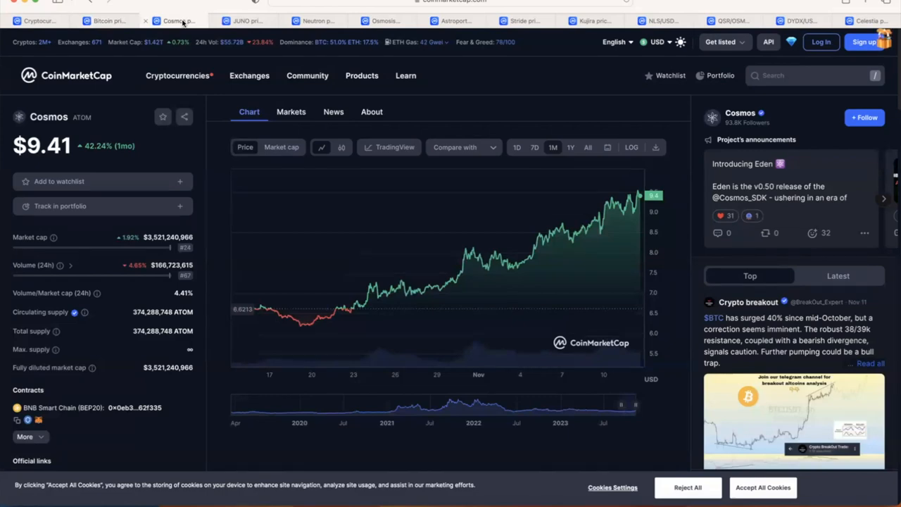
# Open the JUNO tab, view its 1Y and All history, then settle on 1M
pyautogui.click(243, 21)
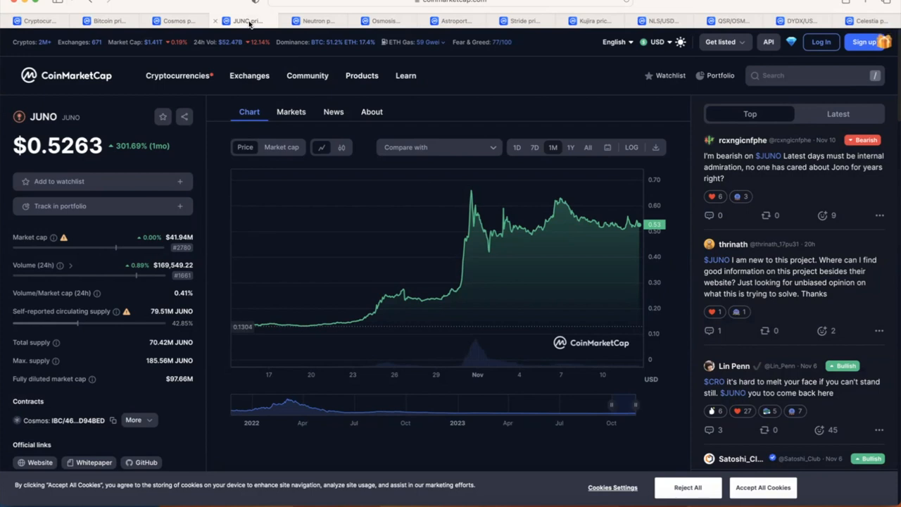
pyautogui.click(571, 147)
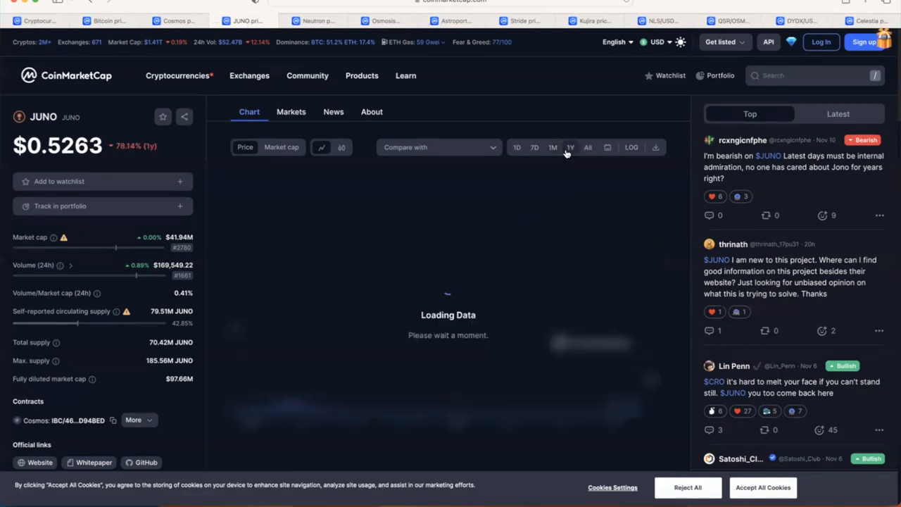
pyautogui.click(588, 148)
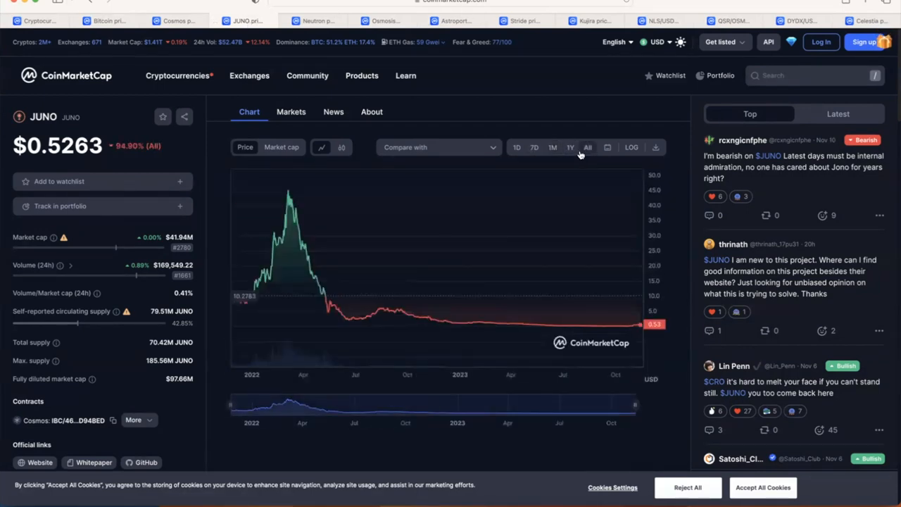
pyautogui.moveTo(267, 275)
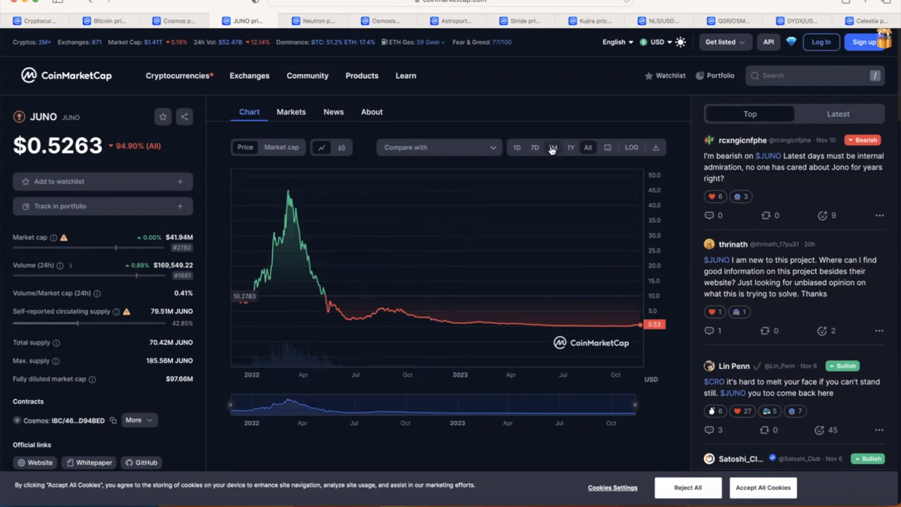
pyautogui.click(553, 148)
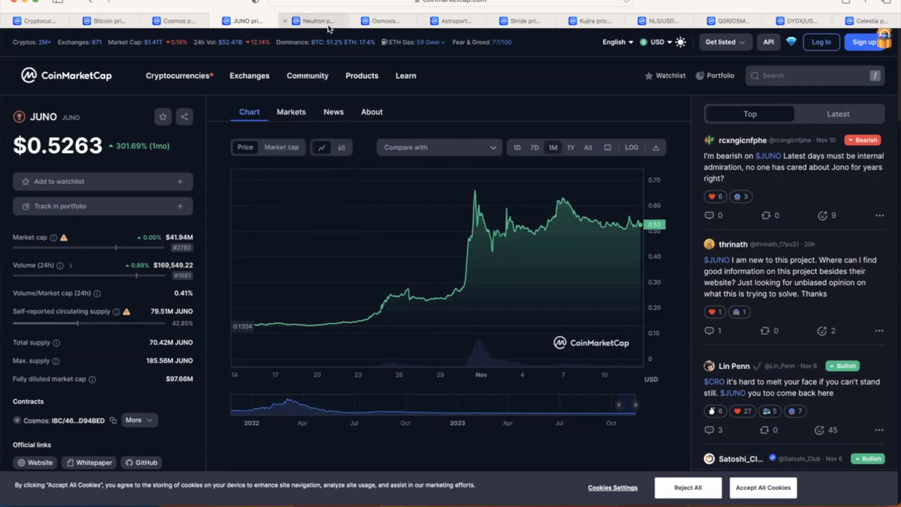
pyautogui.moveTo(314, 20)
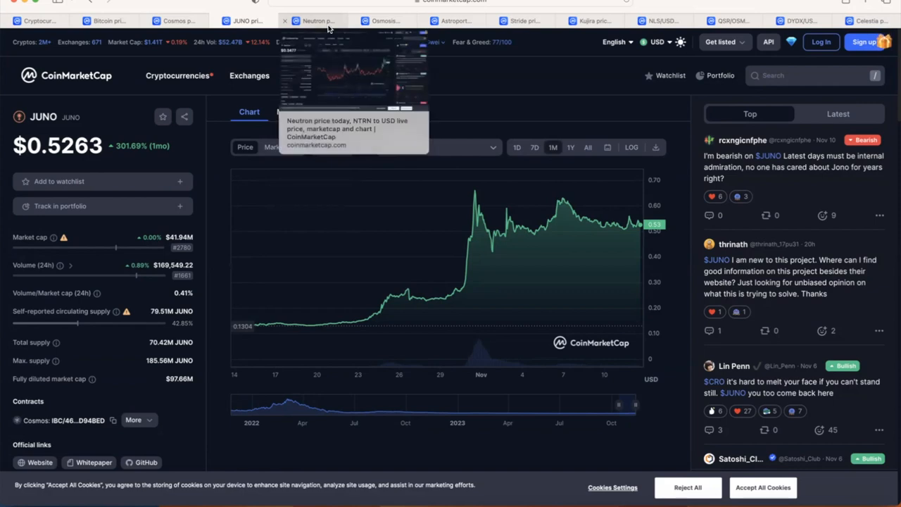
# Switch to the Neutron (NTRN) price tab, showing $0.3477
pyautogui.click(314, 21)
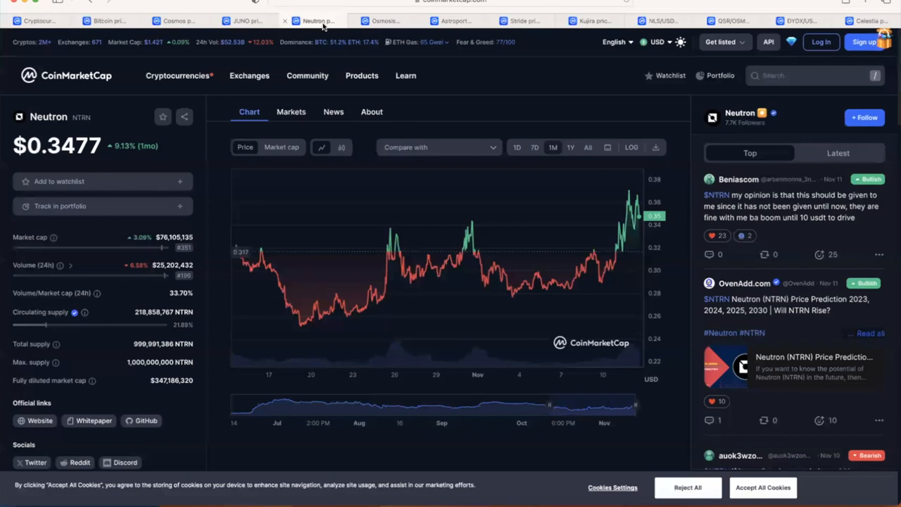
pyautogui.moveTo(21, 70)
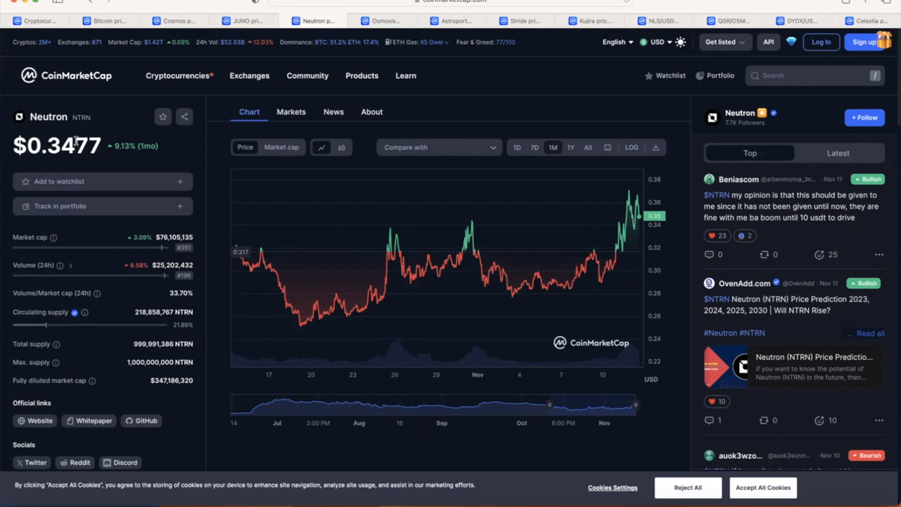
pyautogui.moveTo(62, 163)
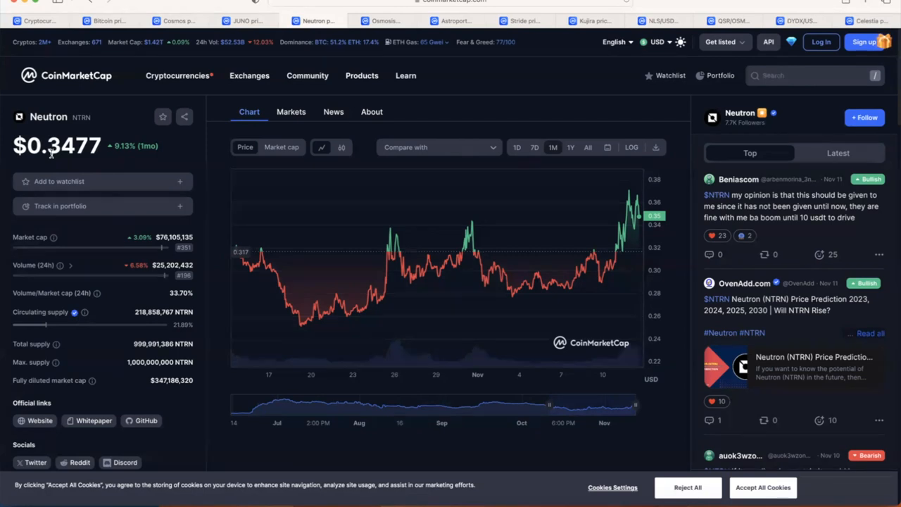
pyautogui.moveTo(247, 35)
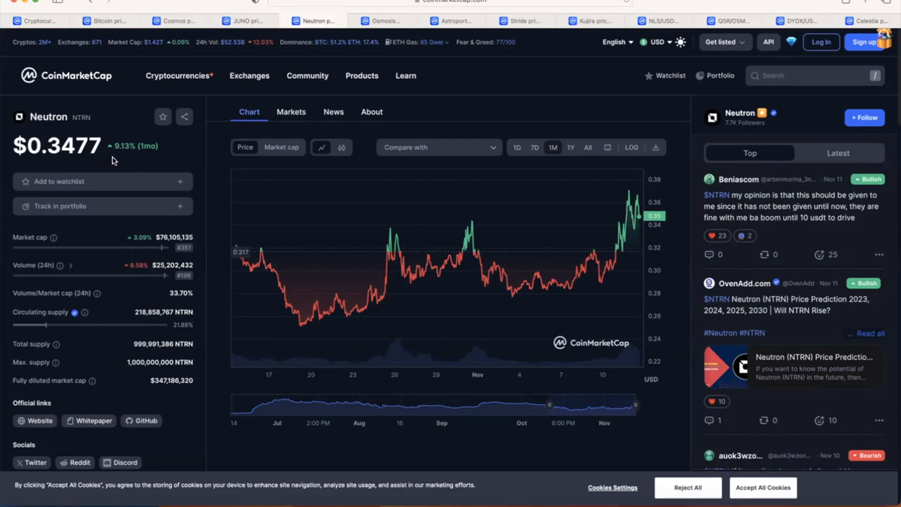
# Open the Osmosis tab and view its 1Y, then All-time chart
pyautogui.click(384, 20)
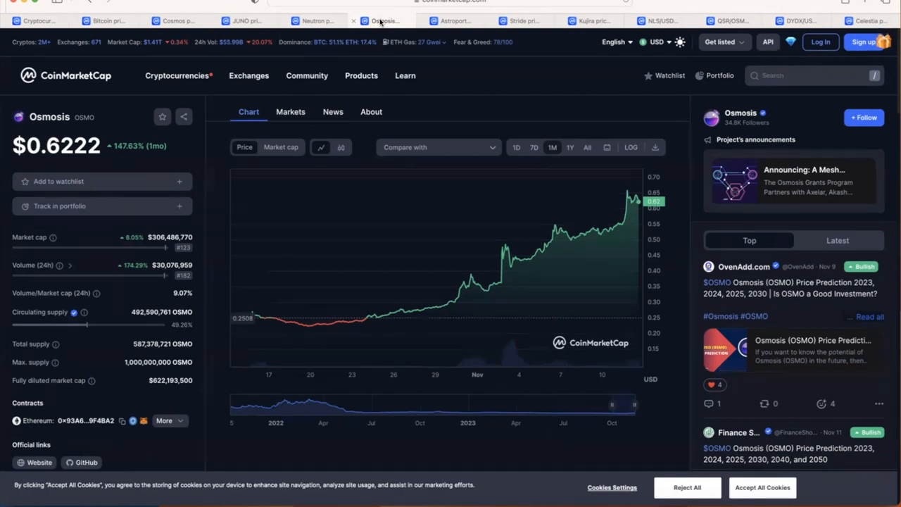
pyautogui.click(571, 147)
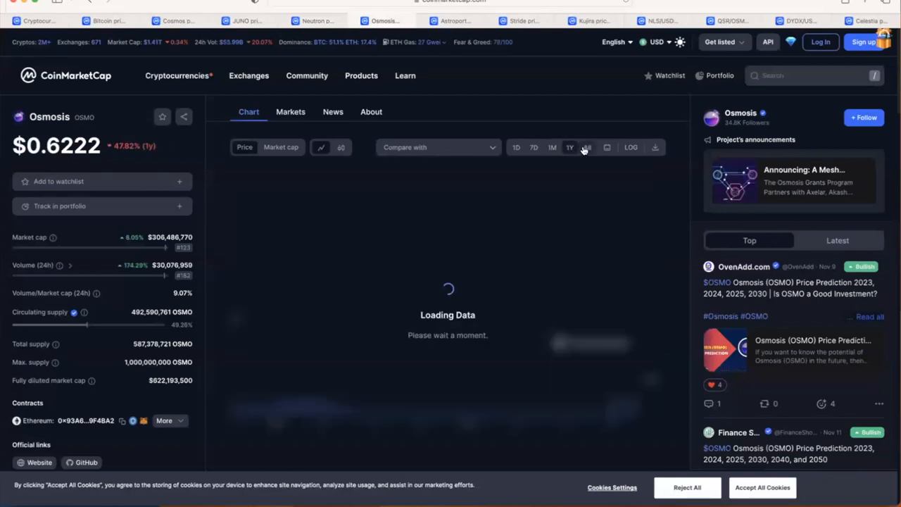
pyautogui.click(588, 147)
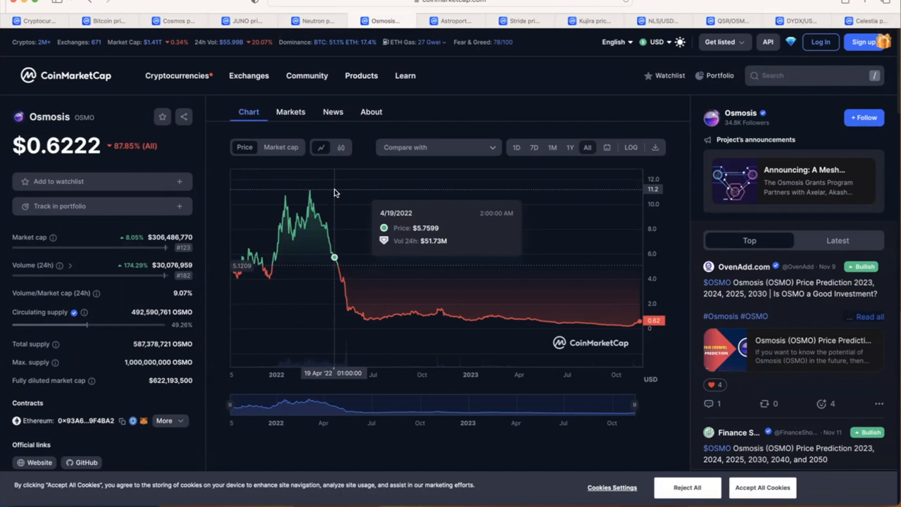
pyautogui.moveTo(321, 193)
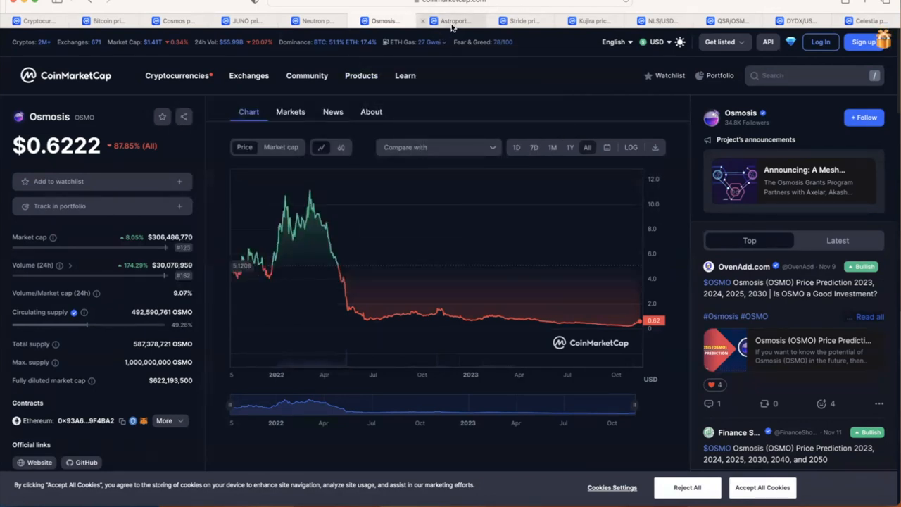
# View the Astroport price tab, then switch to the Stride (STRD) tab
pyautogui.click(453, 21)
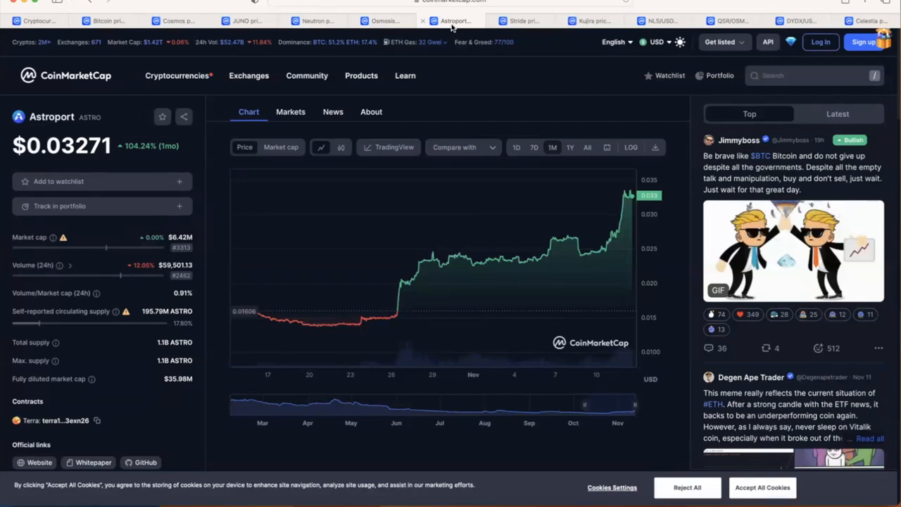
pyautogui.moveTo(623, 168)
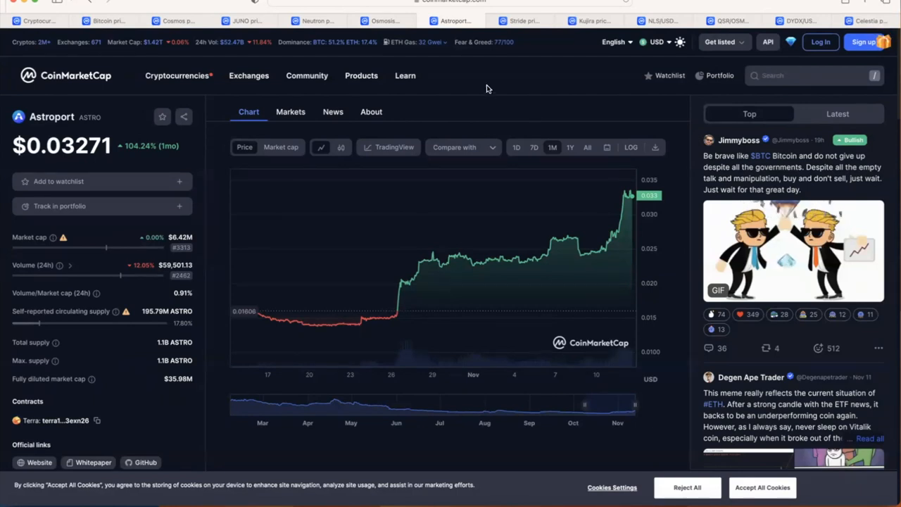
pyautogui.click(519, 20)
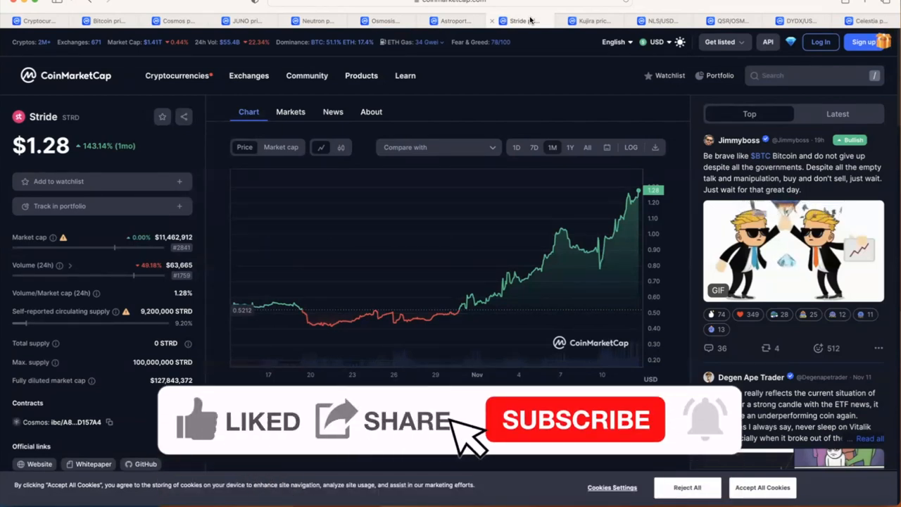
# Switch from Stride to the Kujira (KUJI) price tab, showing $3.54
pyautogui.click(576, 419)
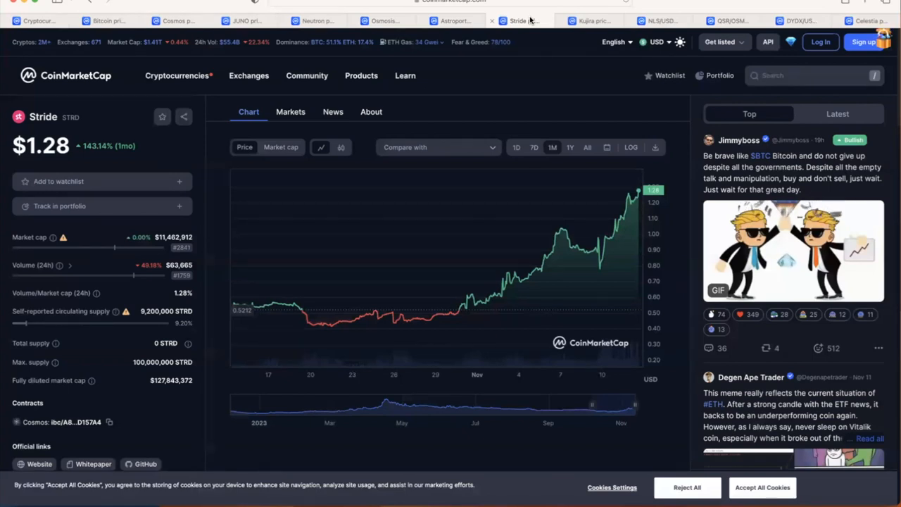
pyautogui.moveTo(590, 20)
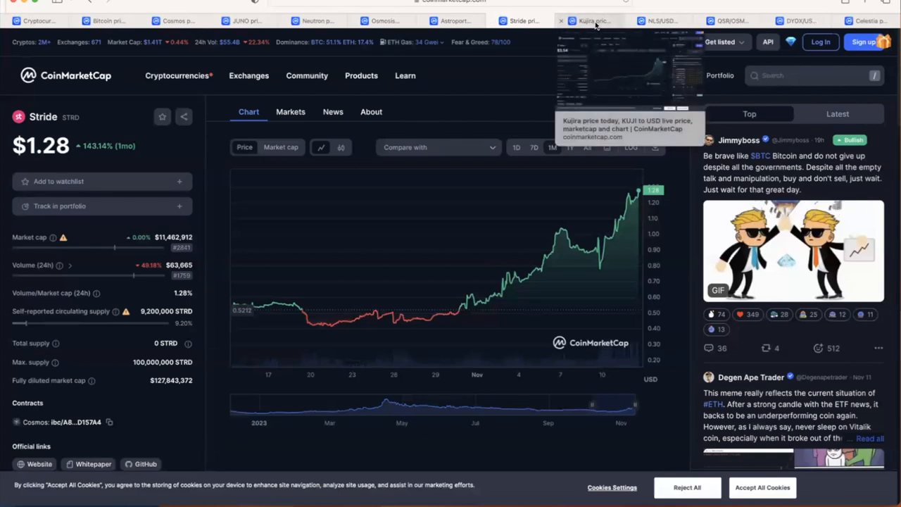
pyautogui.click(592, 20)
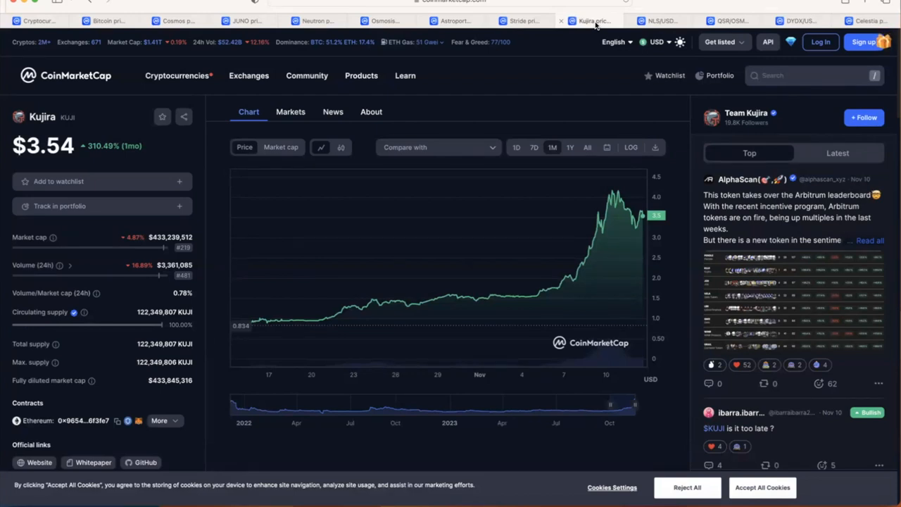
# Switch to the NLS/USDC.axl Osmosis trading pair tab
pyautogui.click(658, 20)
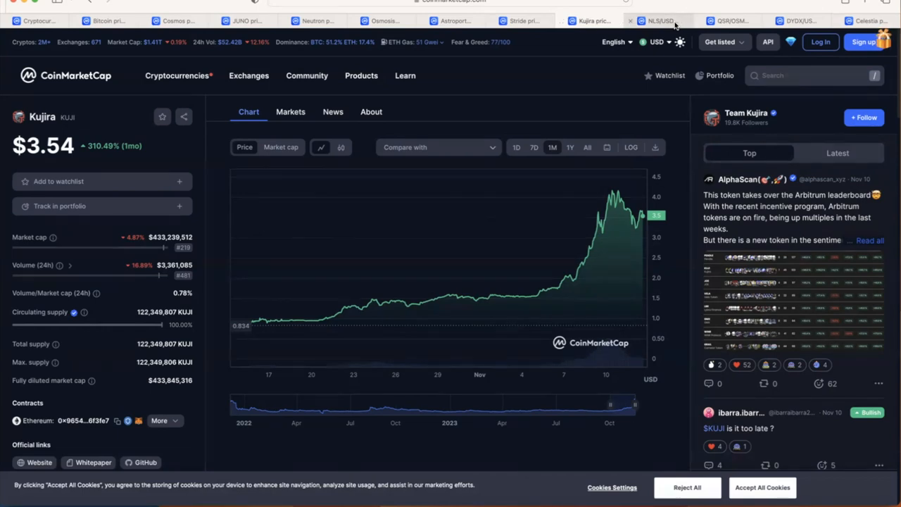
pyautogui.click(657, 21)
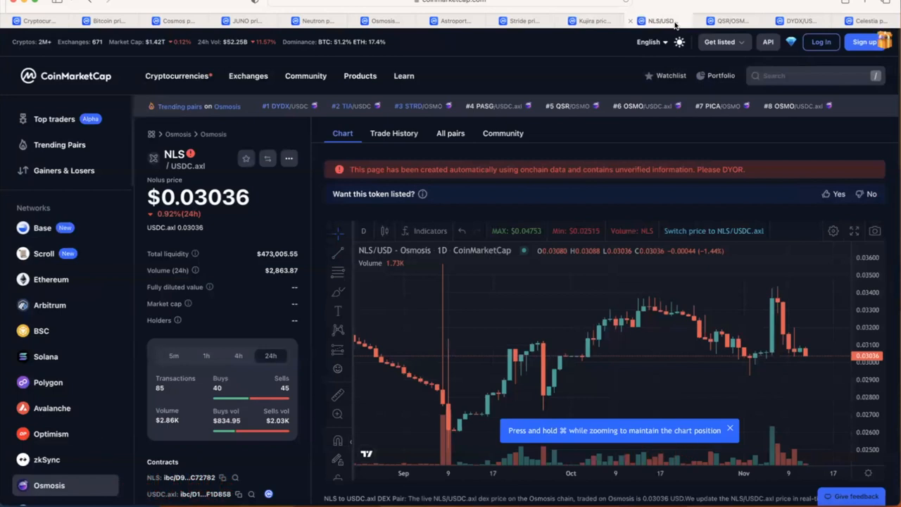
# Switch to the DYDX/USDC Osmosis trading pair tab, showing $3.50
pyautogui.click(729, 20)
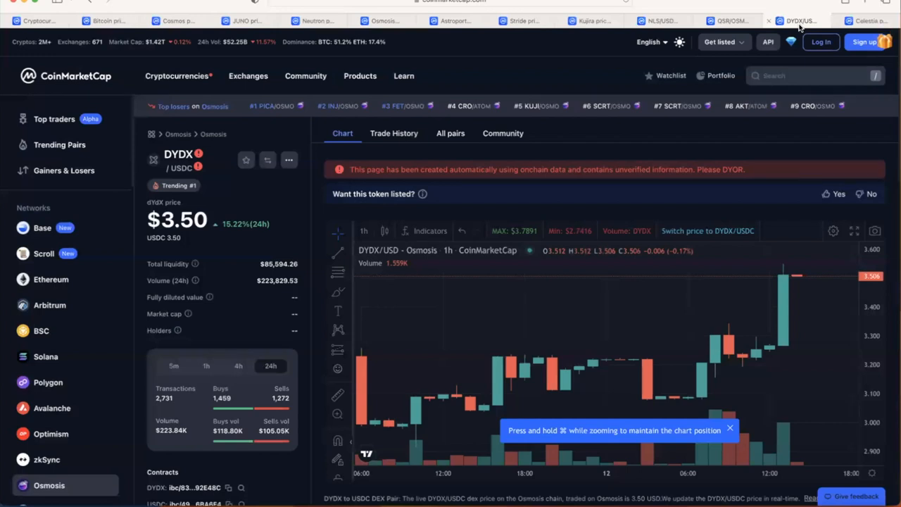
pyautogui.moveTo(493, 123)
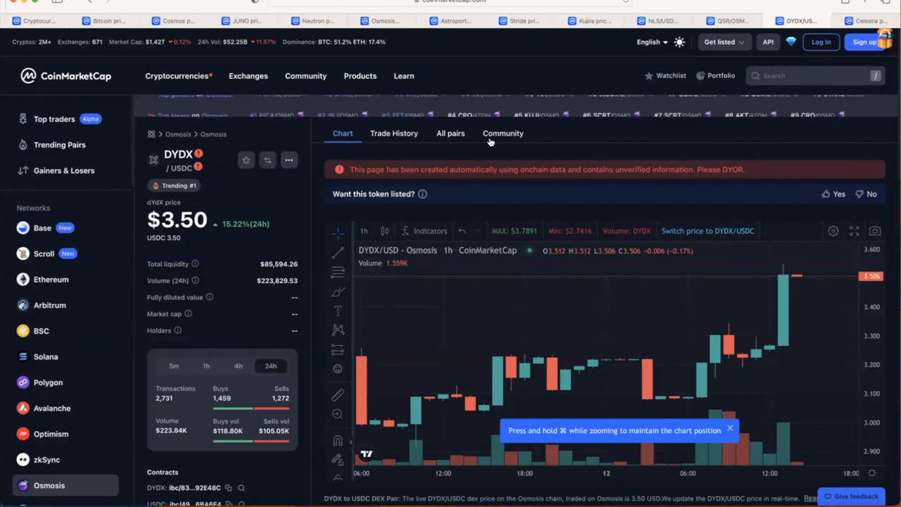
# Switch to the Celestia (TIA) price tab, showing $4.11
pyautogui.click(870, 21)
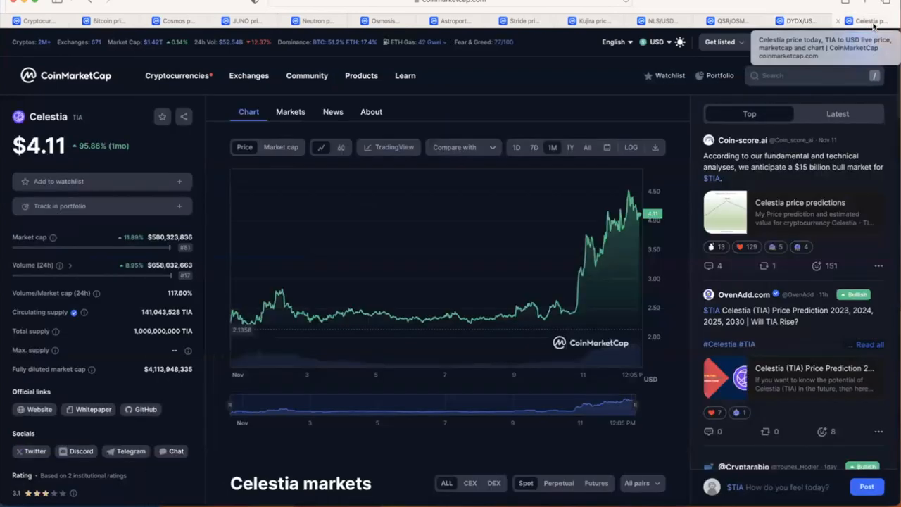